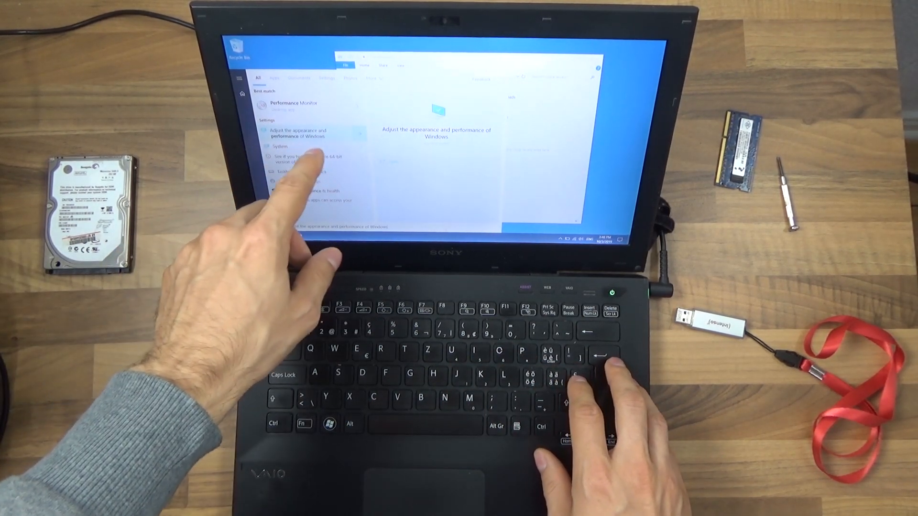
Search Start for 'advanced' to reach System Properties on the Advanced tab.
left_click(301, 134)
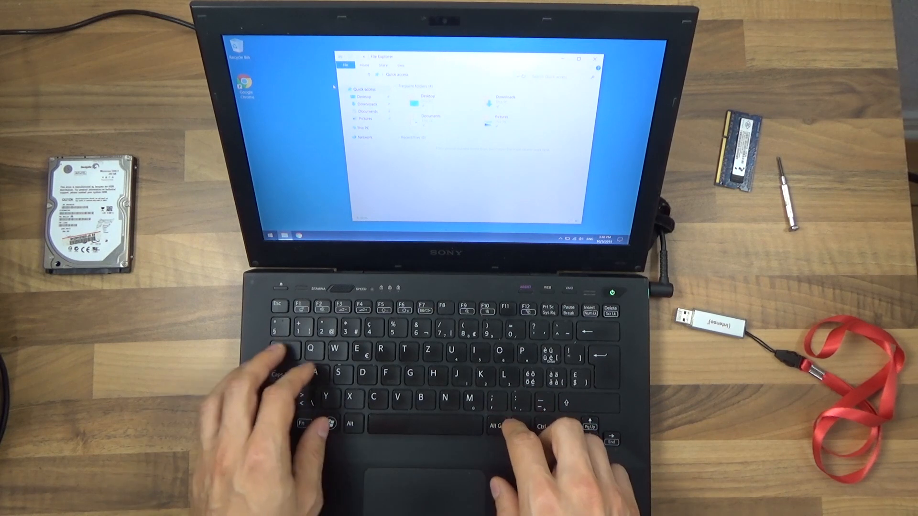
type("advanced")
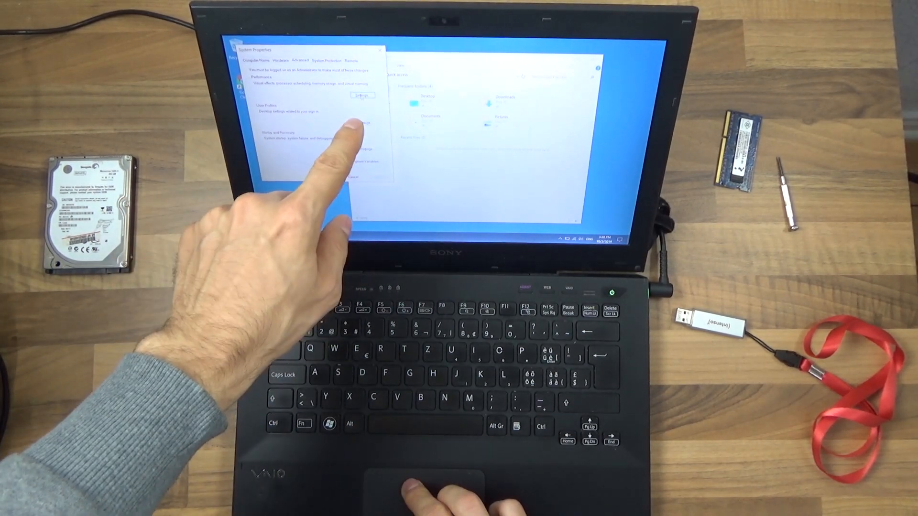
In Performance Options, set Visual Effects to 'Adjust for best performance'.
left_click(362, 95)
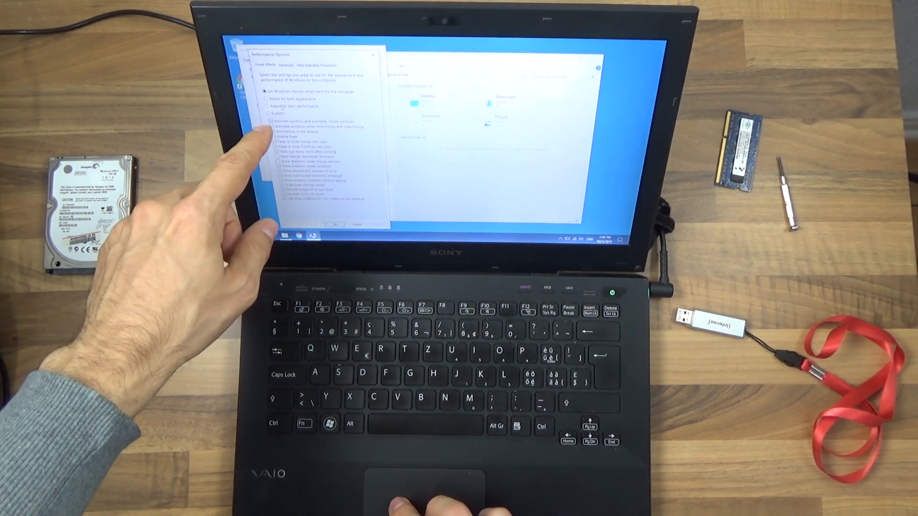
left_click(267, 106)
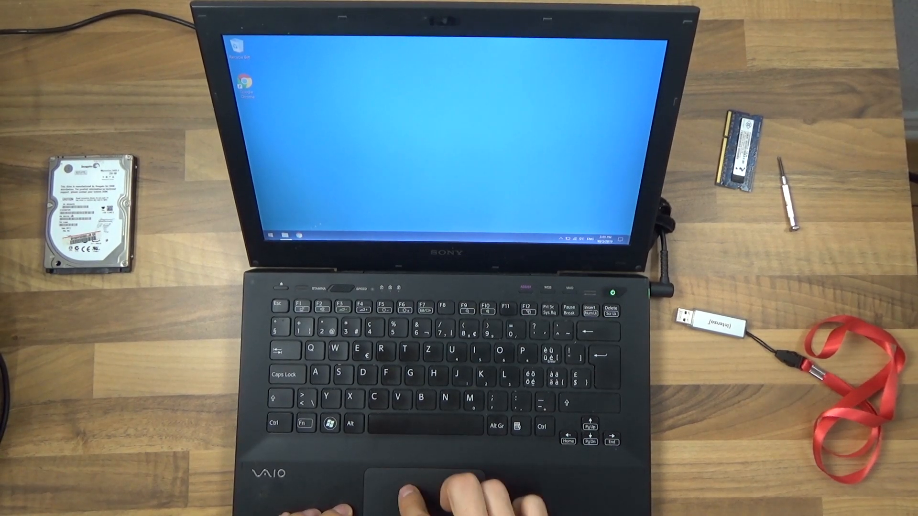
Launch File Explorer with Win+E to confirm it appears without animation.
key("Win+e")
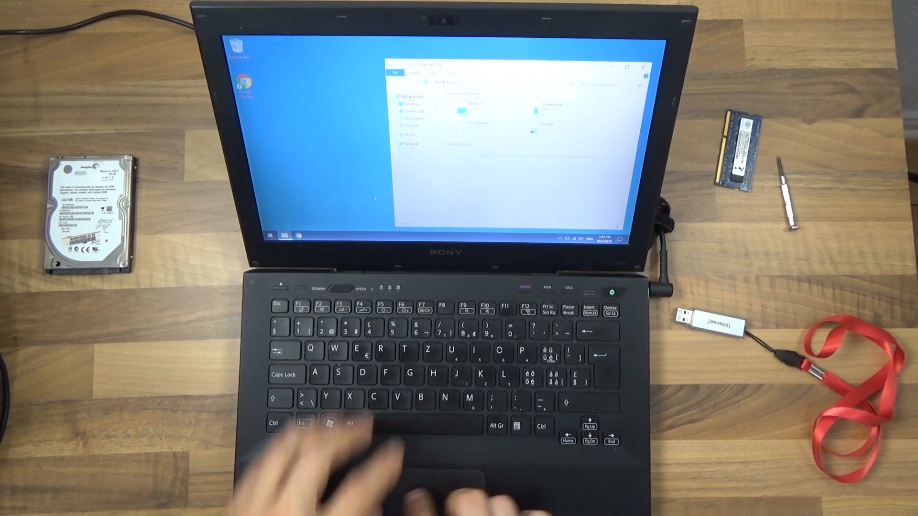